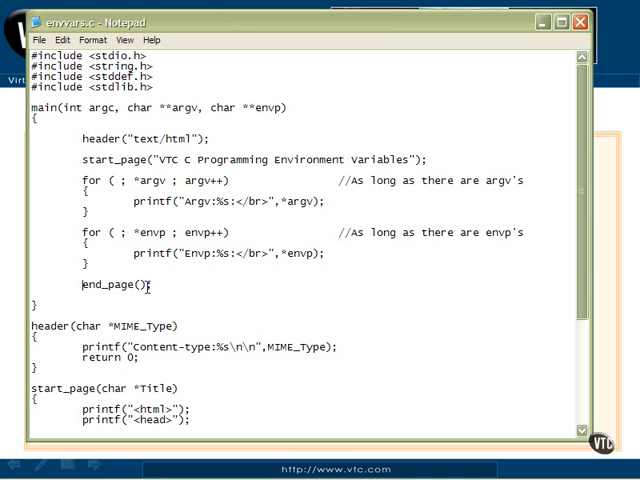
pyautogui.moveTo(308, 180)
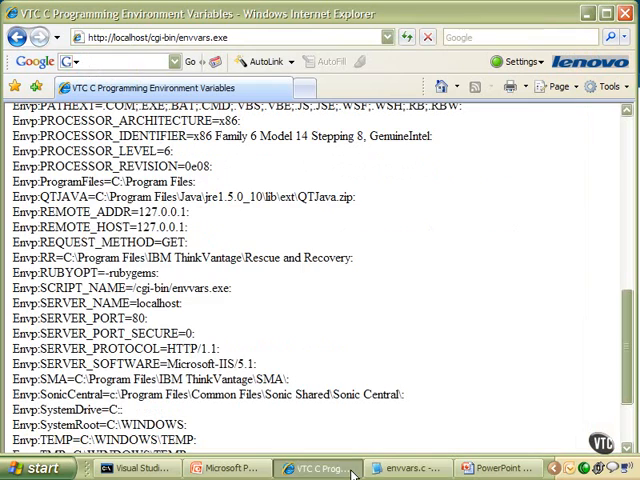
# Step: Scroll the envars.exe output to its top so the Argv path line shows above the Envp list
pyautogui.click(408, 36)
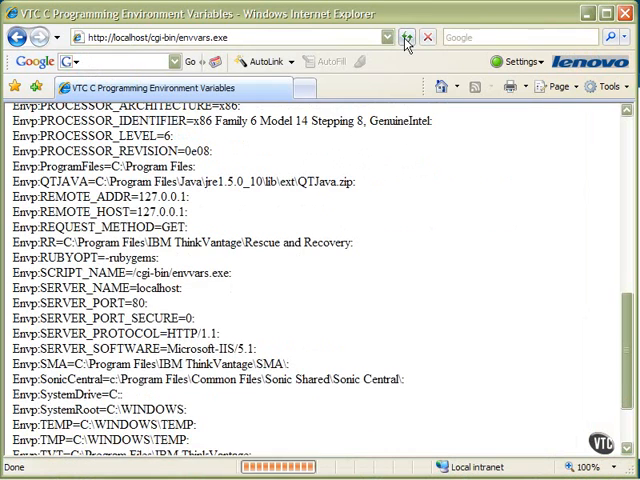
pyautogui.click(406, 36)
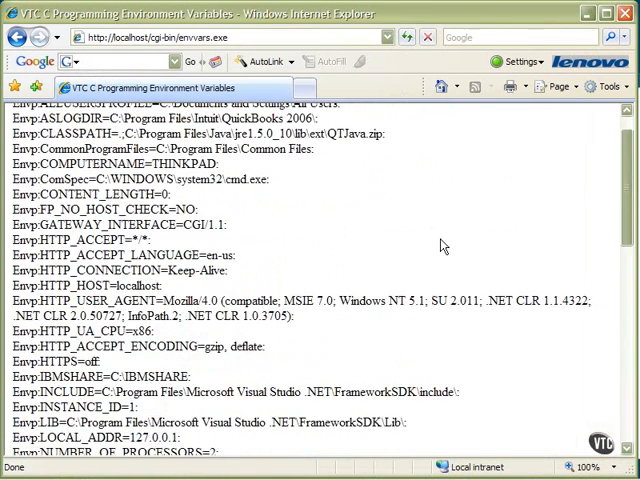
pyautogui.scroll(-3)
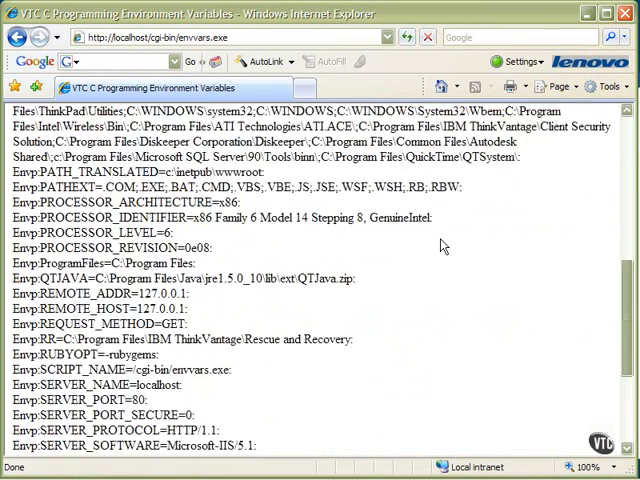
pyautogui.scroll(3)
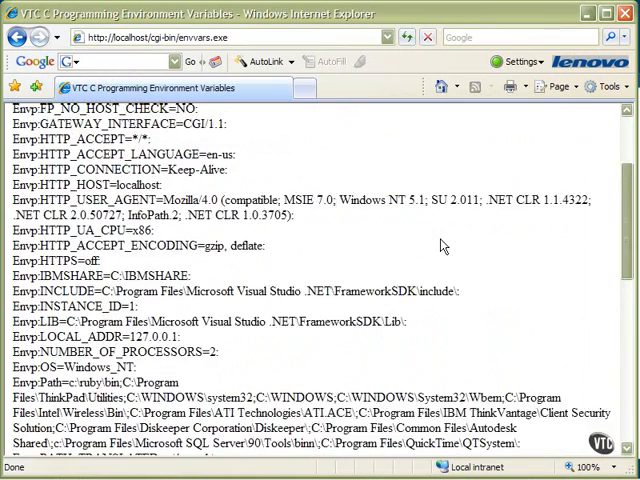
pyautogui.scroll(3)
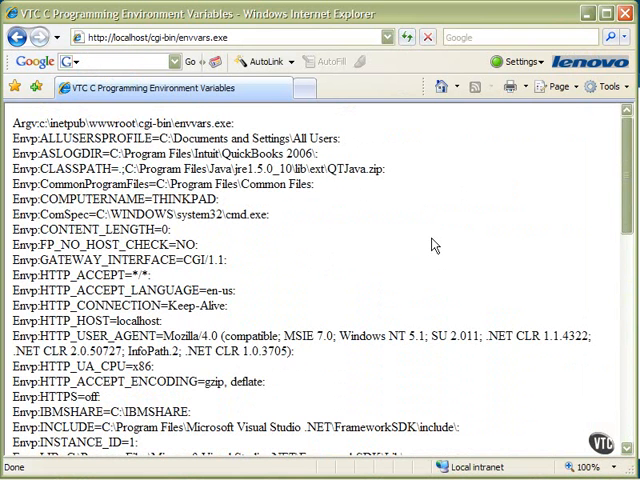
pyautogui.moveTo(420, 240)
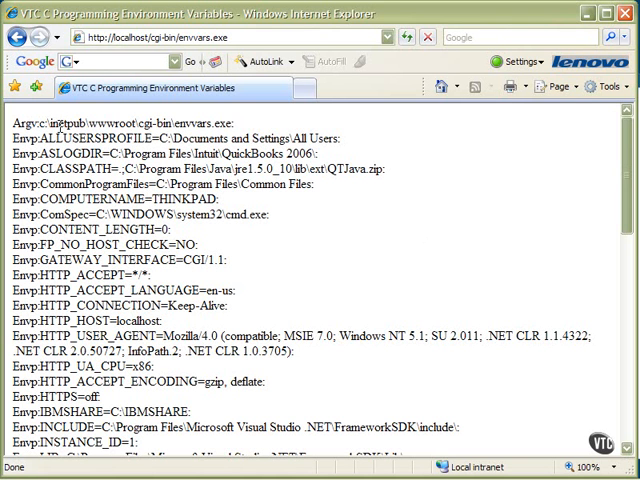
pyautogui.moveTo(238, 132)
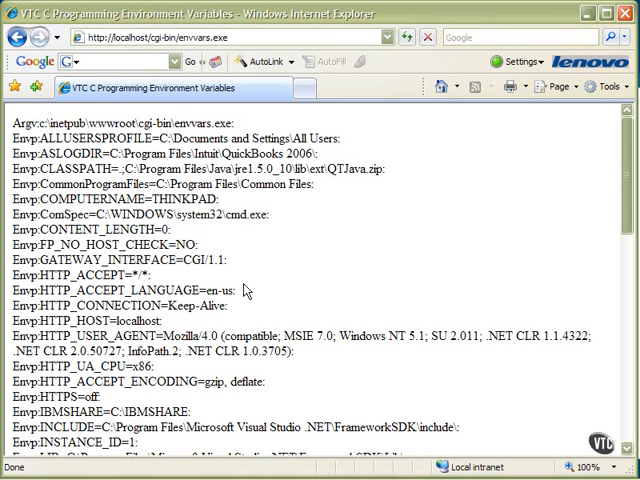
pyautogui.moveTo(296, 272)
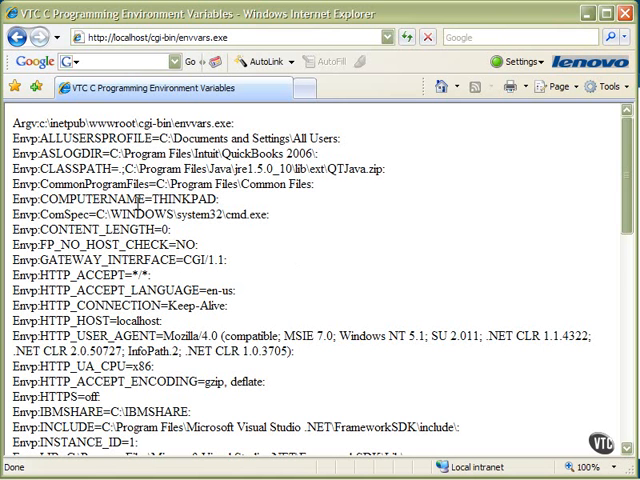
pyautogui.moveTo(224, 248)
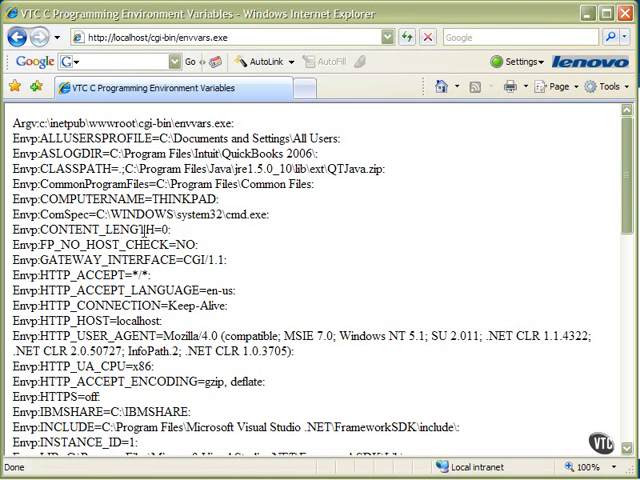
pyautogui.scroll(-3)
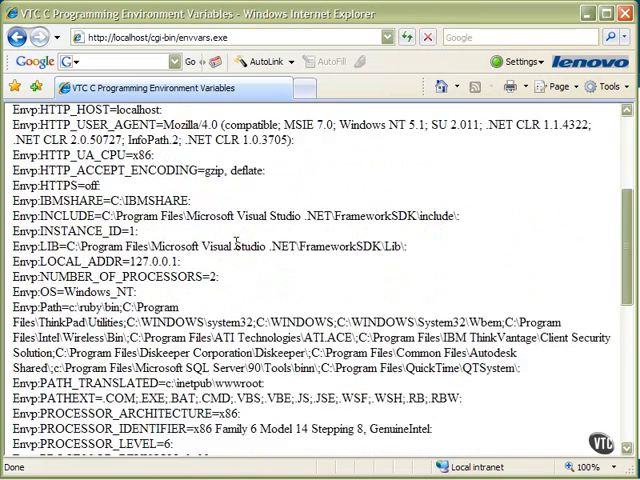
pyautogui.scroll(3)
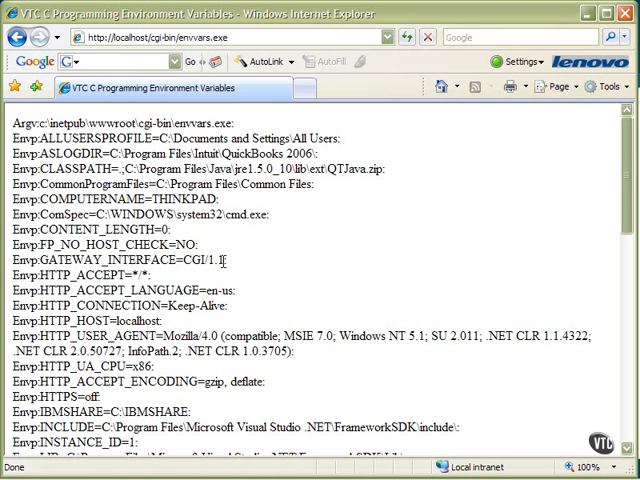
pyautogui.moveTo(170, 282)
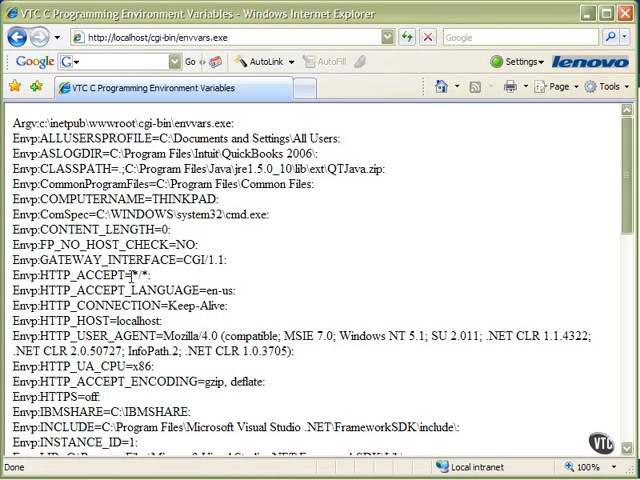
pyautogui.moveTo(132, 288)
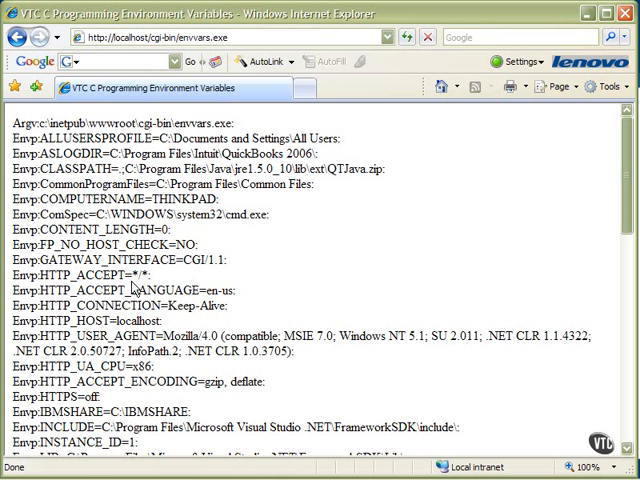
pyautogui.scroll(-3)
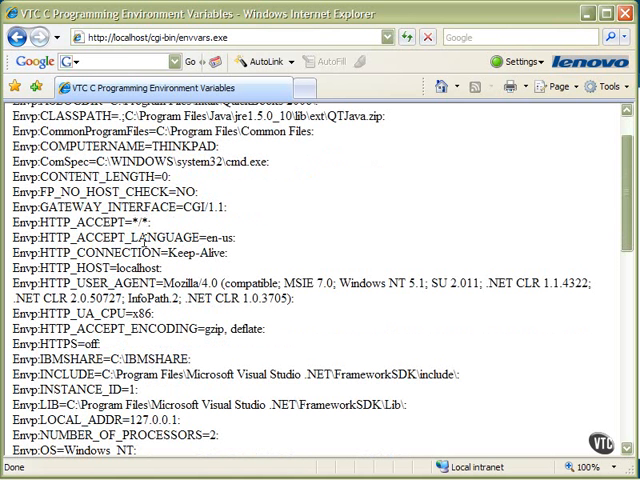
pyautogui.moveTo(240, 248)
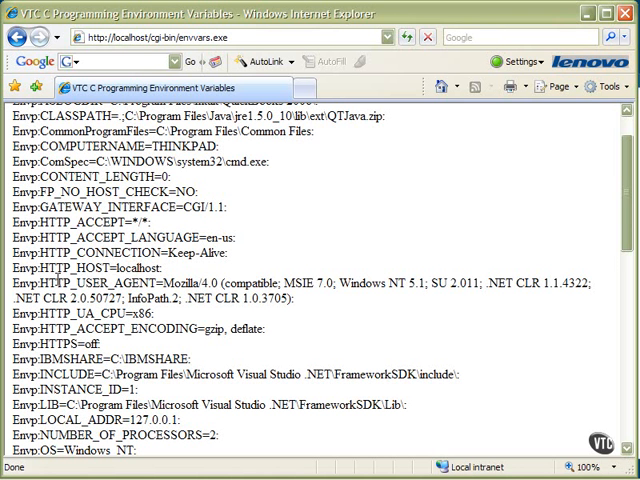
pyautogui.moveTo(284, 36)
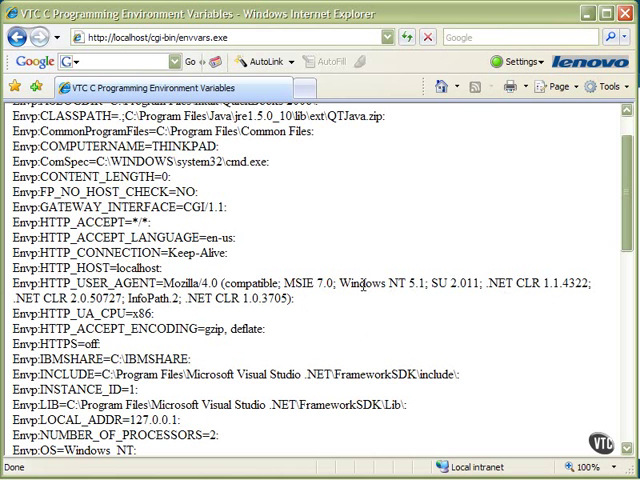
pyautogui.moveTo(472, 288)
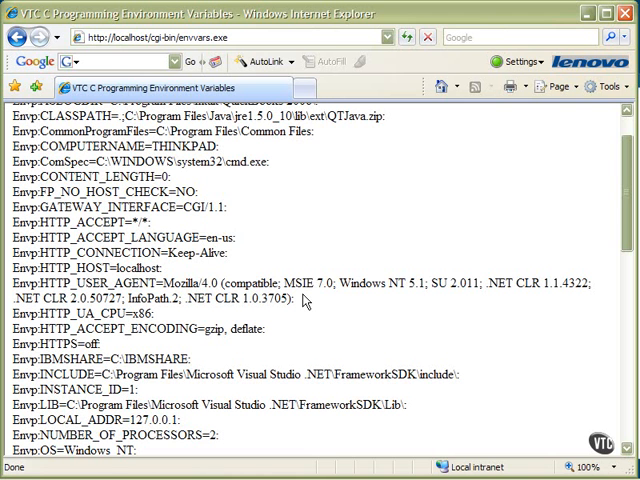
pyautogui.moveTo(102, 284)
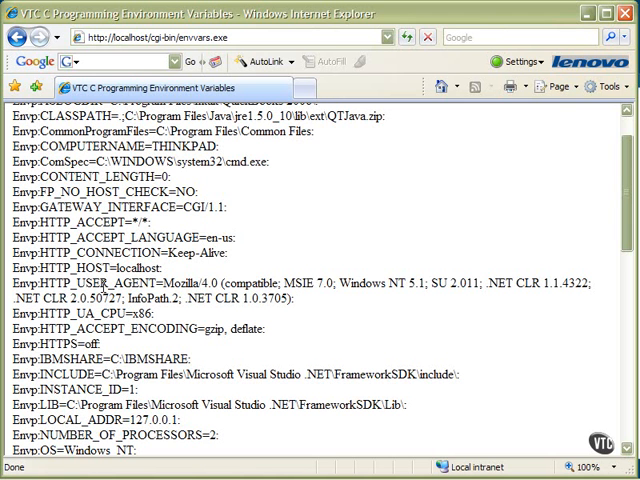
pyautogui.moveTo(284, 300)
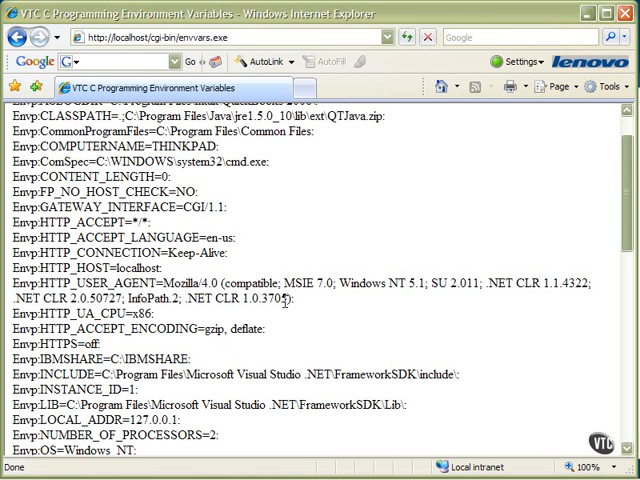
# Step: Scroll down through PATH, PROCESSOR, QTJAVA, REMOTE_ADDR, REQUEST_METHOD and SCRIPT_NAME variables
pyautogui.scroll(-3)
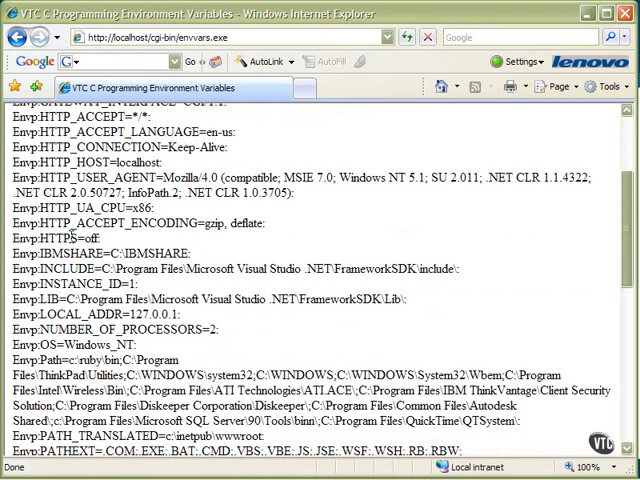
pyautogui.moveTo(96, 52)
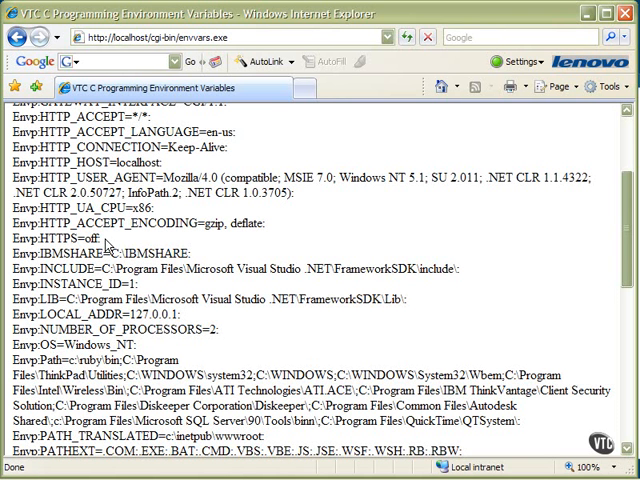
pyautogui.scroll(-3)
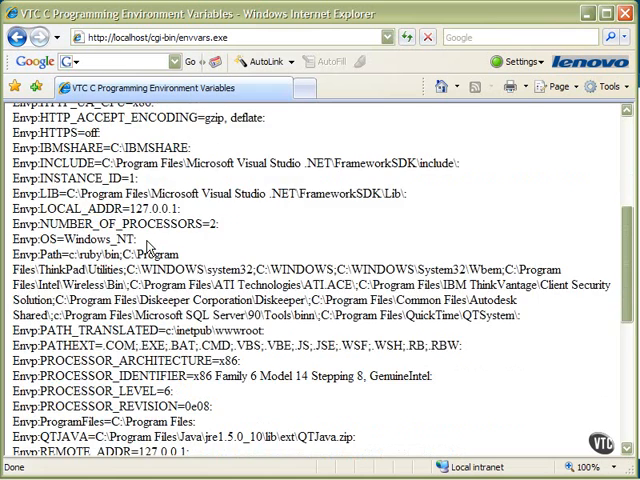
pyautogui.scroll(-3)
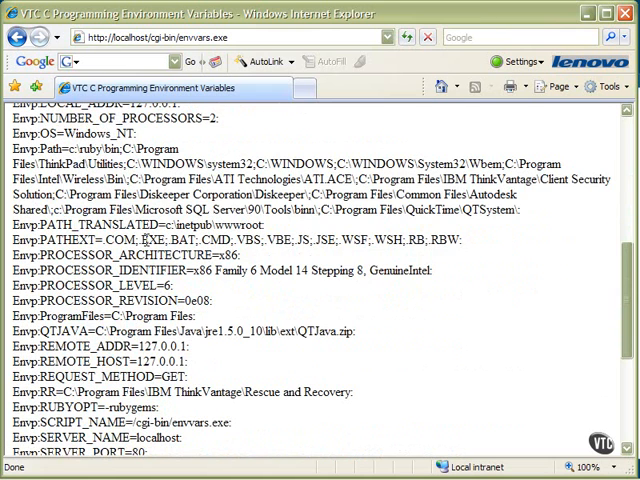
pyautogui.moveTo(200, 292)
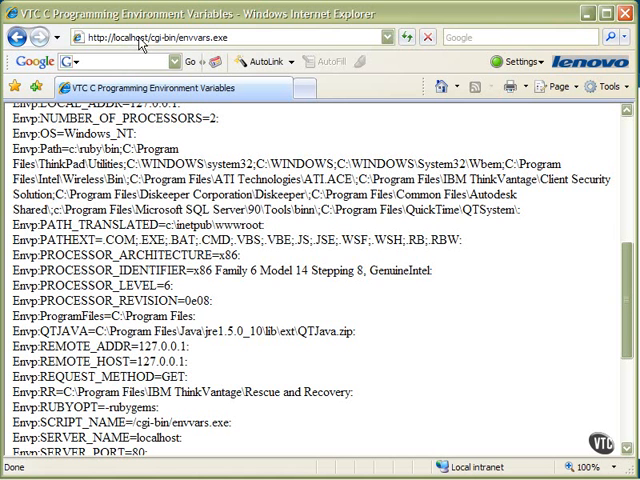
pyautogui.moveTo(180, 56)
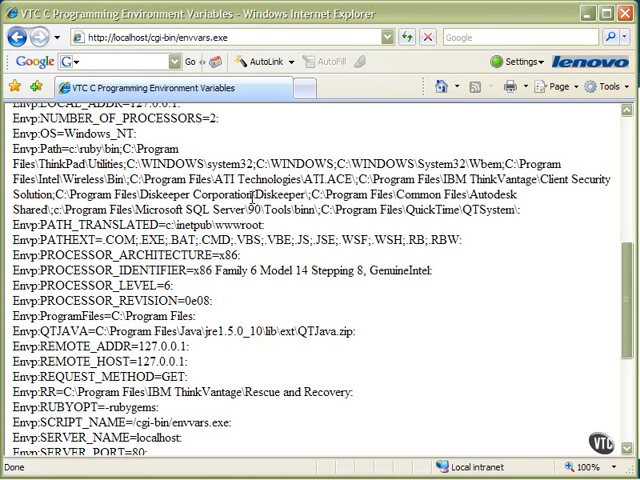
pyautogui.moveTo(268, 232)
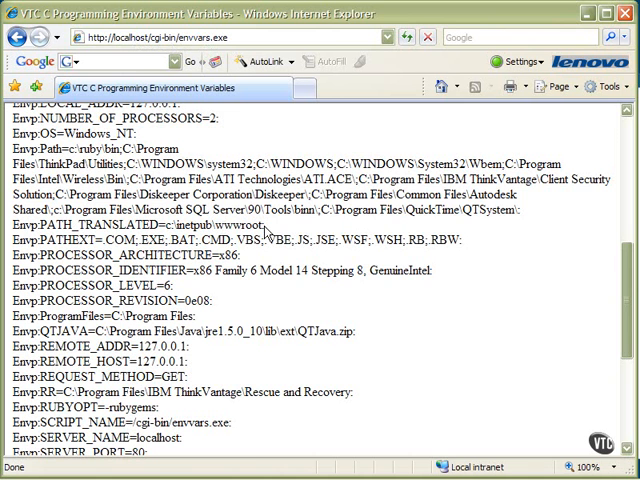
# Step: Highlight the REMOTE_ADDR and REMOTE_HOST values, both 127.0.0.1
pyautogui.scroll(-3)
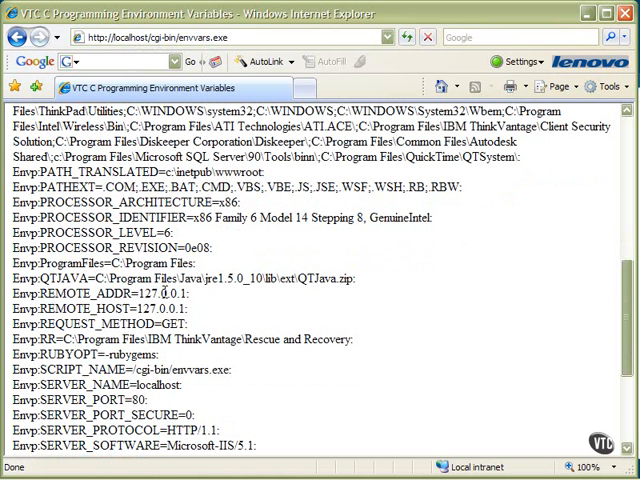
pyautogui.moveTo(200, 300)
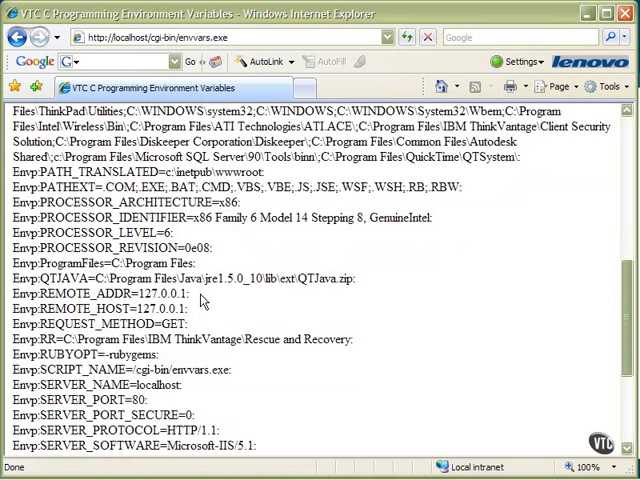
pyautogui.doubleClick(160, 292)
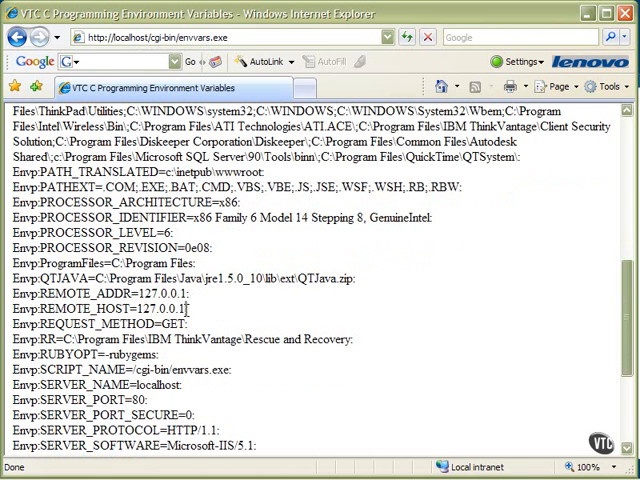
pyautogui.doubleClick(160, 308)
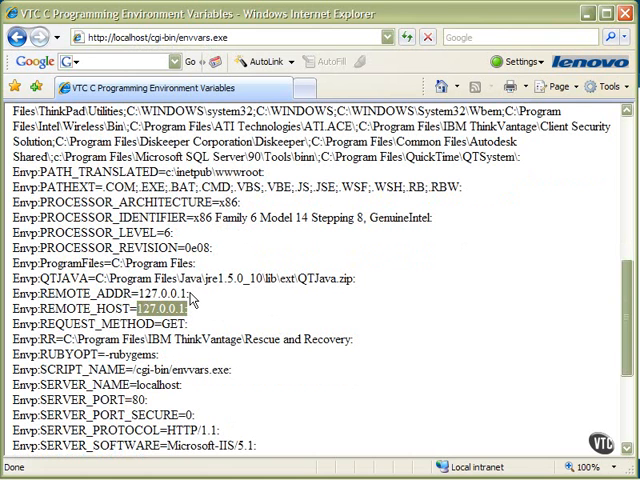
pyautogui.moveTo(190, 314)
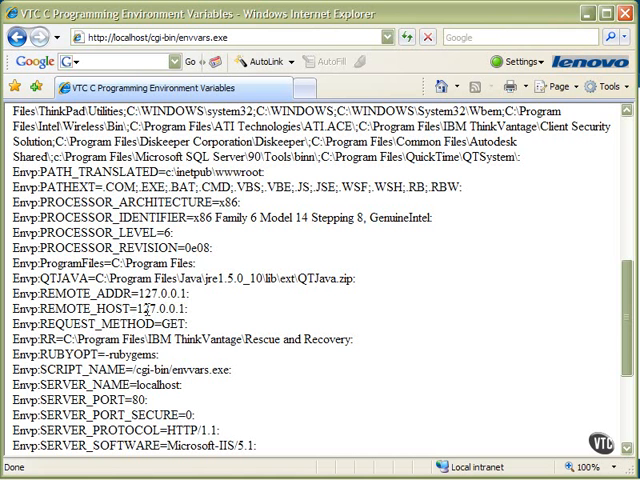
# Step: Scroll to the end of the output showing SERVER_PORT, SERVER_SOFTWARE, SystemRoot, TEMP, TMP and TVT
pyautogui.scroll(-3)
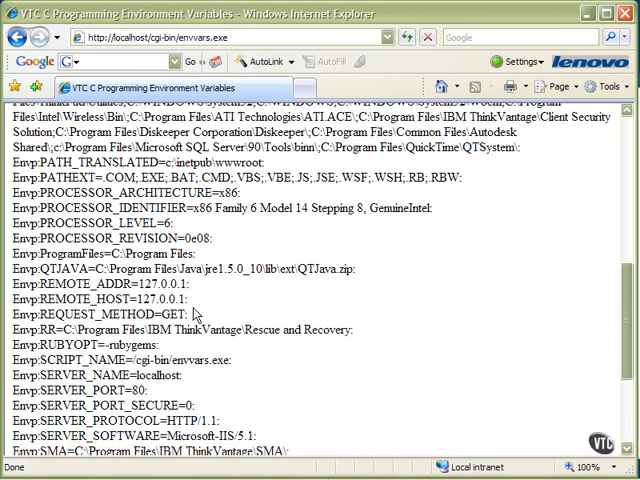
pyautogui.scroll(-3)
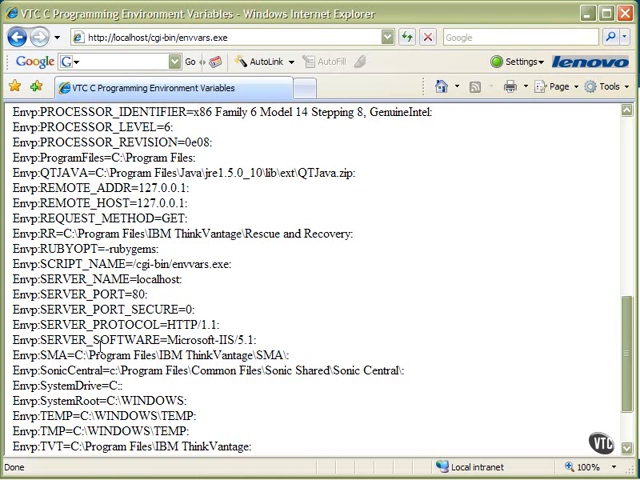
# Step: View the final entries TVTPYDIR, USERPROFILE, VS80COMNTOOLS, VS90COMNTOOLS and windir, briefly revisiting Argv
pyautogui.scroll(-3)
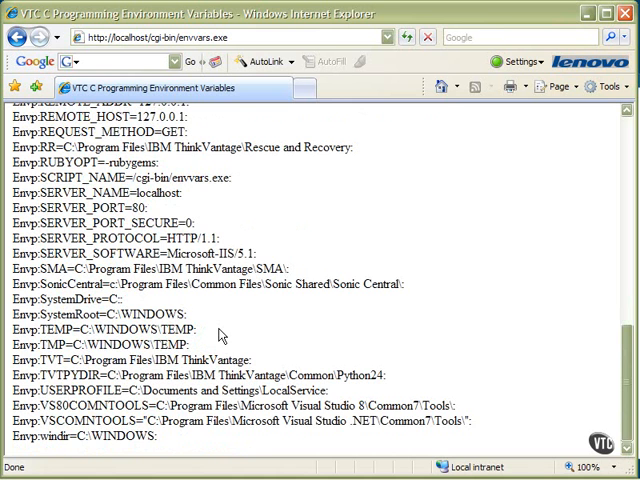
pyautogui.scroll(3)
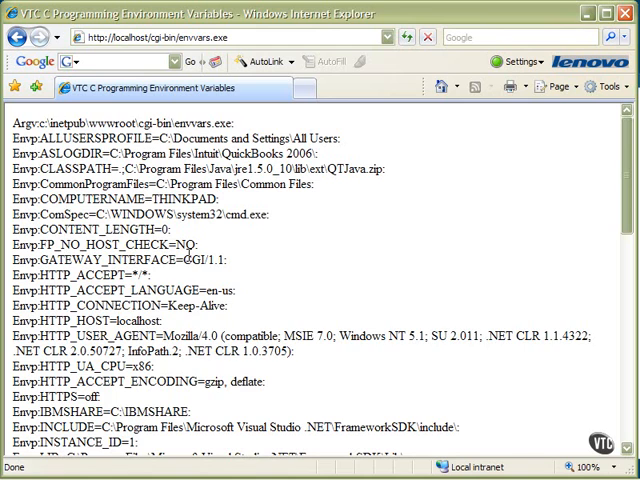
pyautogui.scroll(-3)
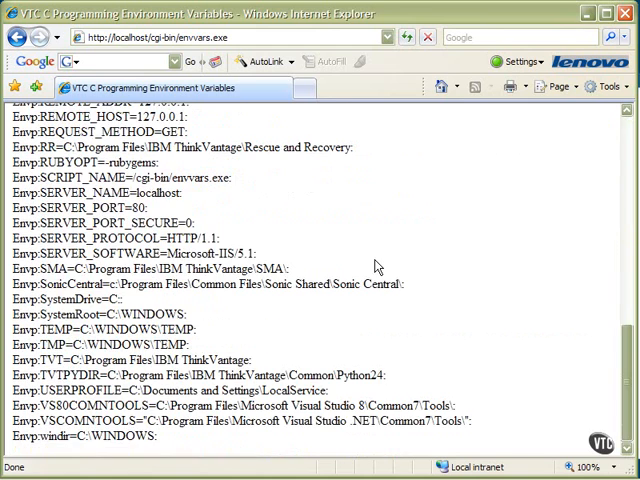
pyautogui.moveTo(564, 132)
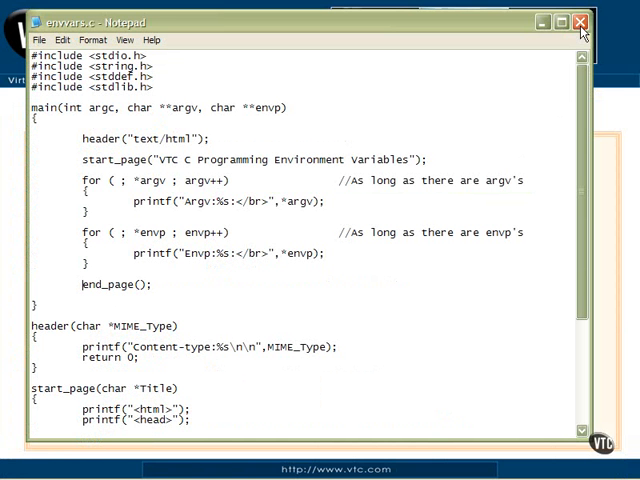
pyautogui.moveTo(320, 364)
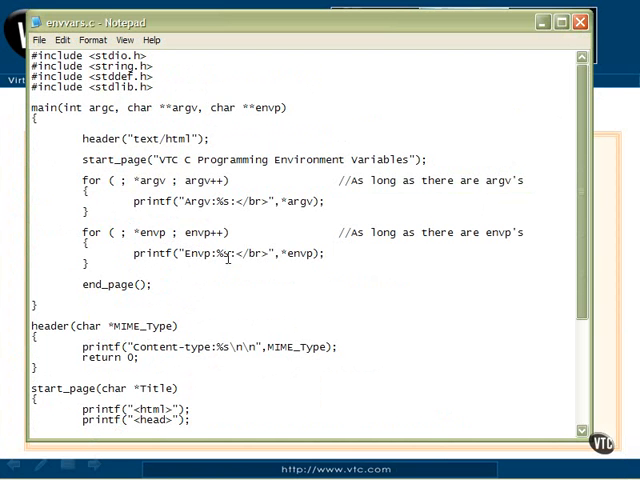
pyautogui.moveTo(312, 60)
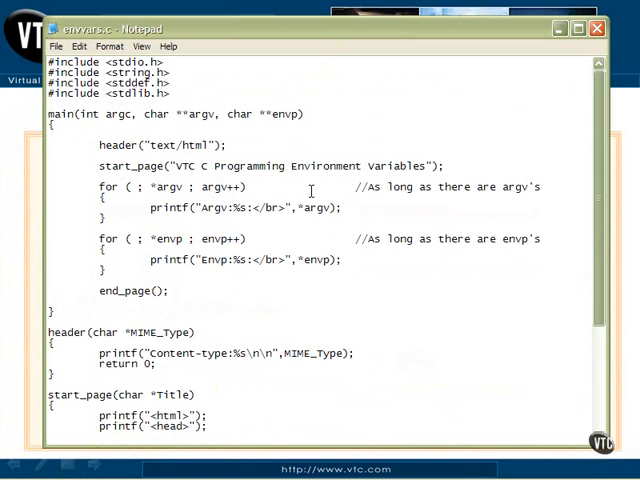
pyautogui.moveTo(256, 244)
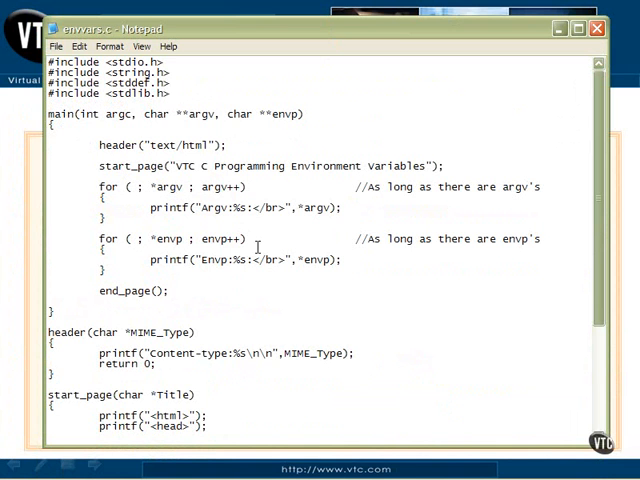